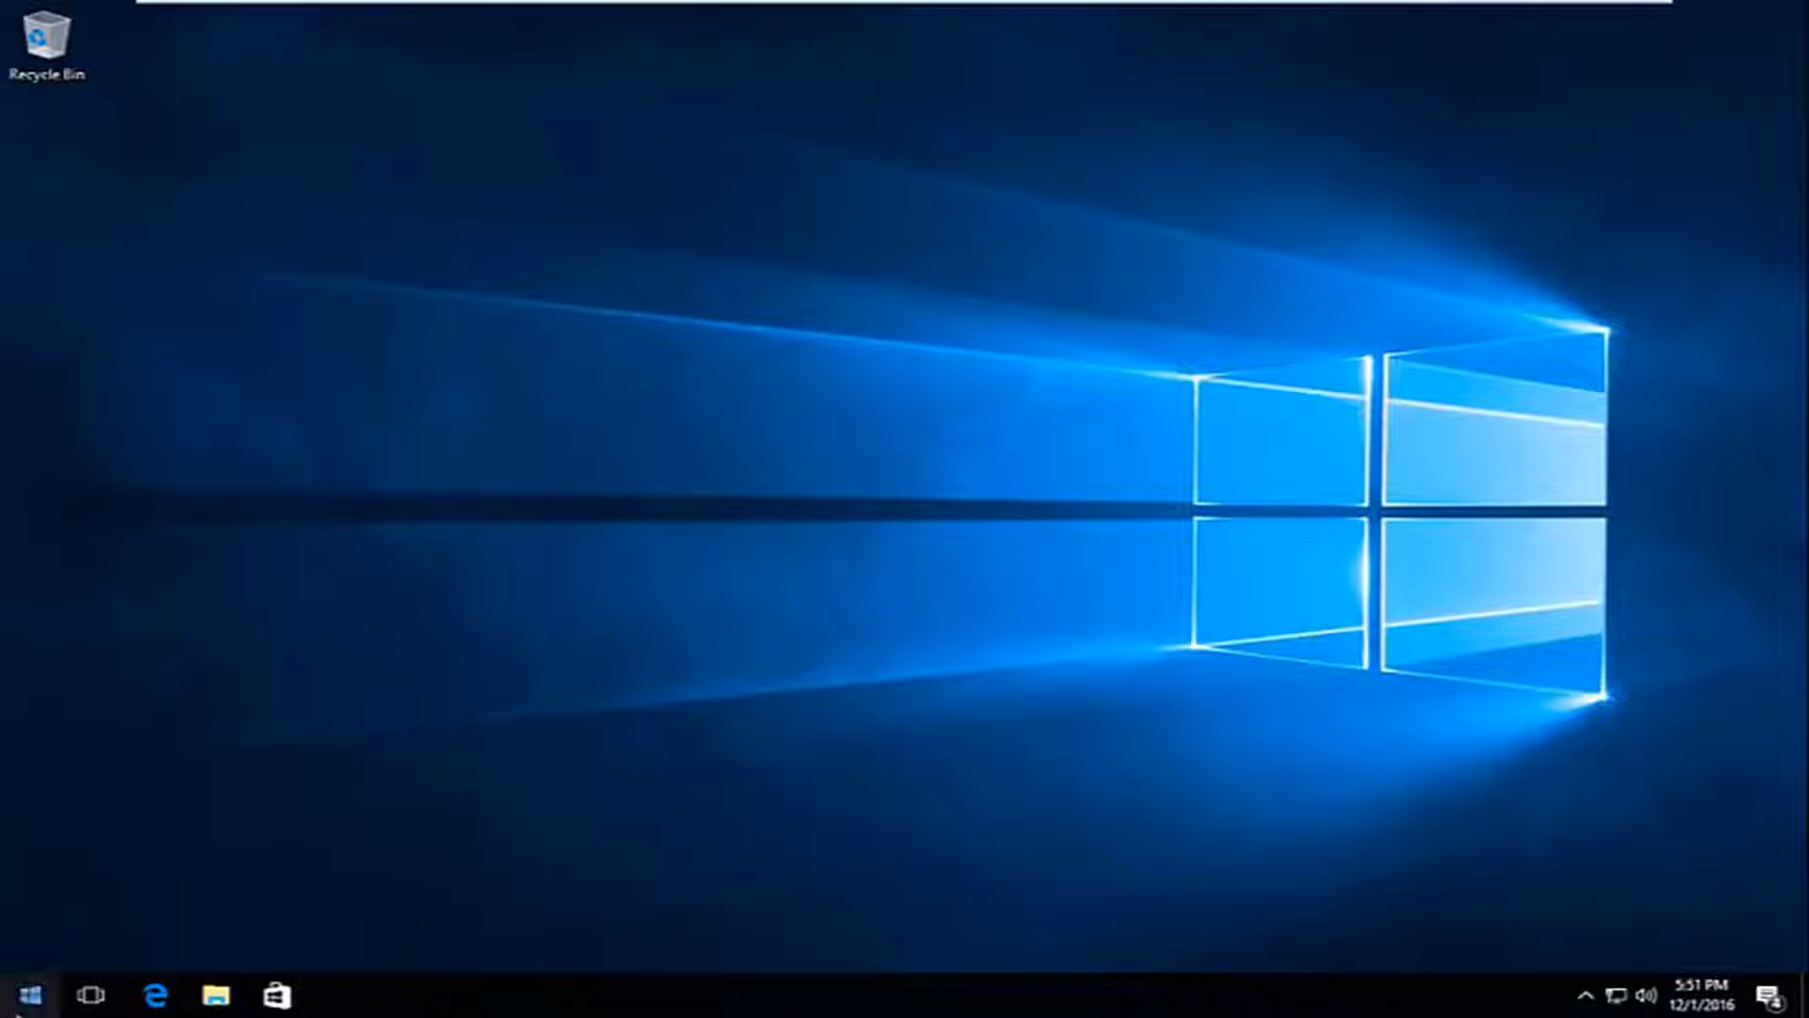
Search the Start menu for Device Manager by typing 'dev'.
click(23, 993)
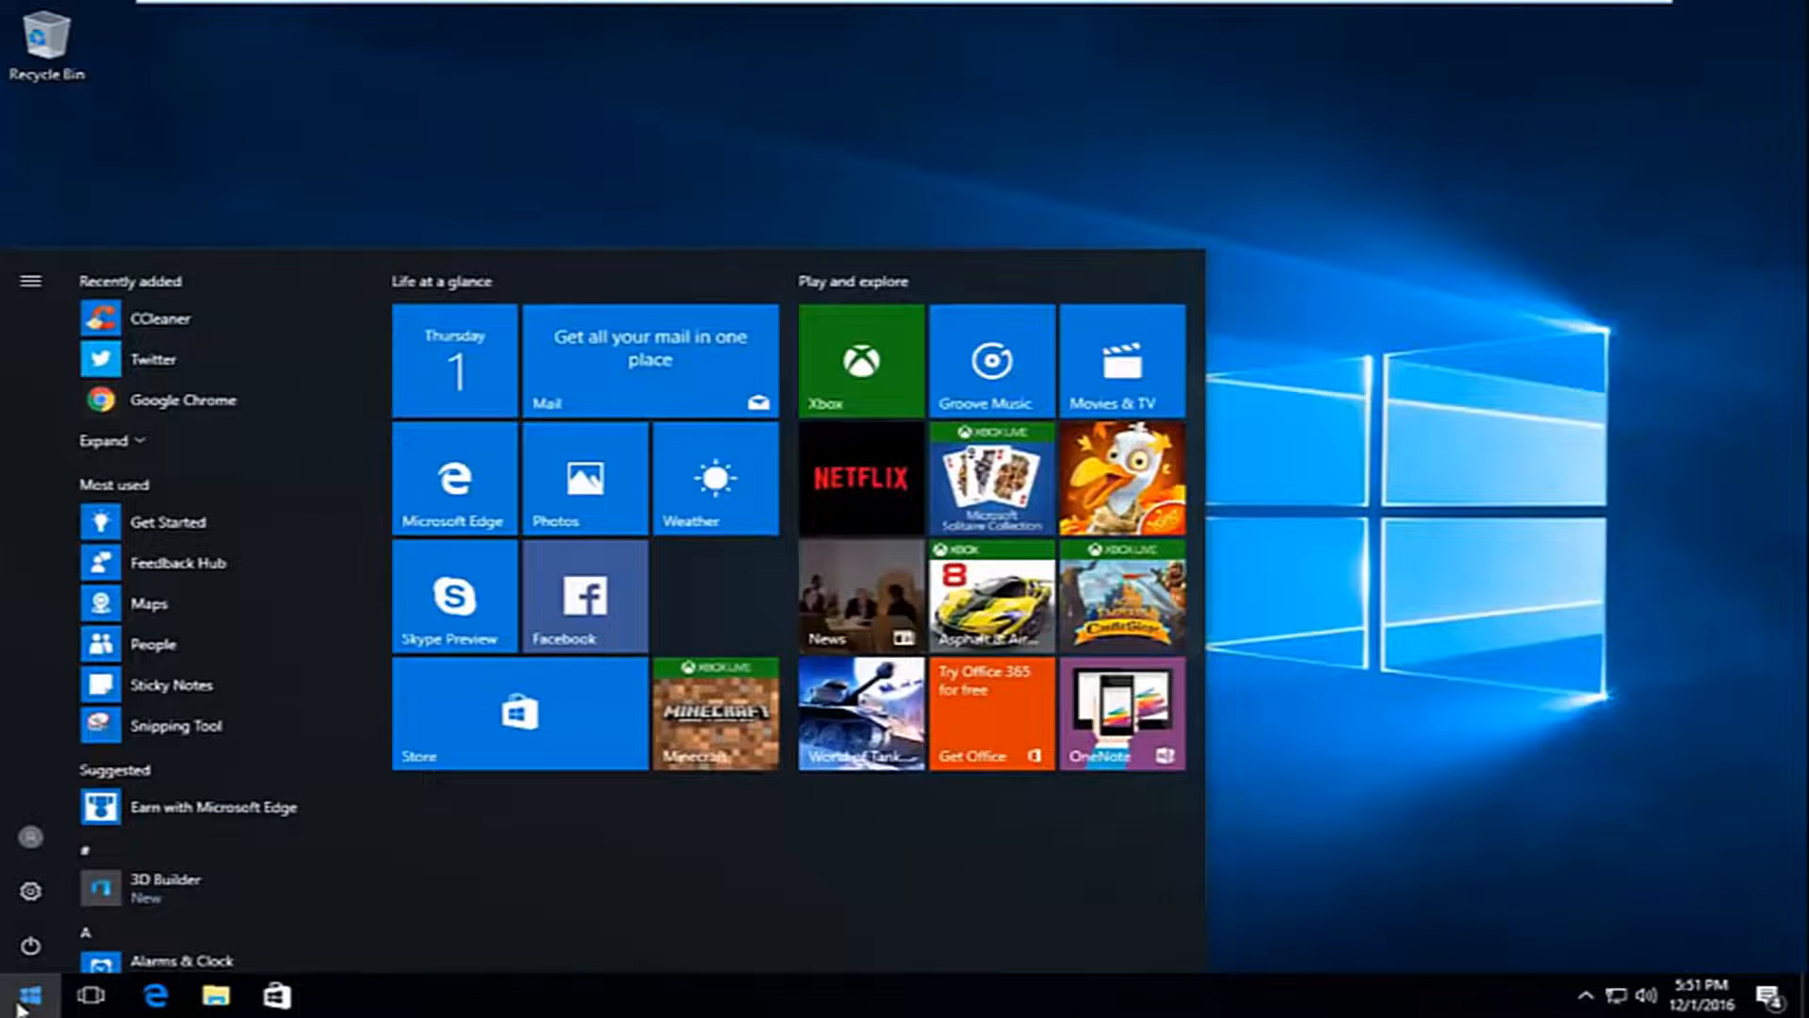
text(device manager)
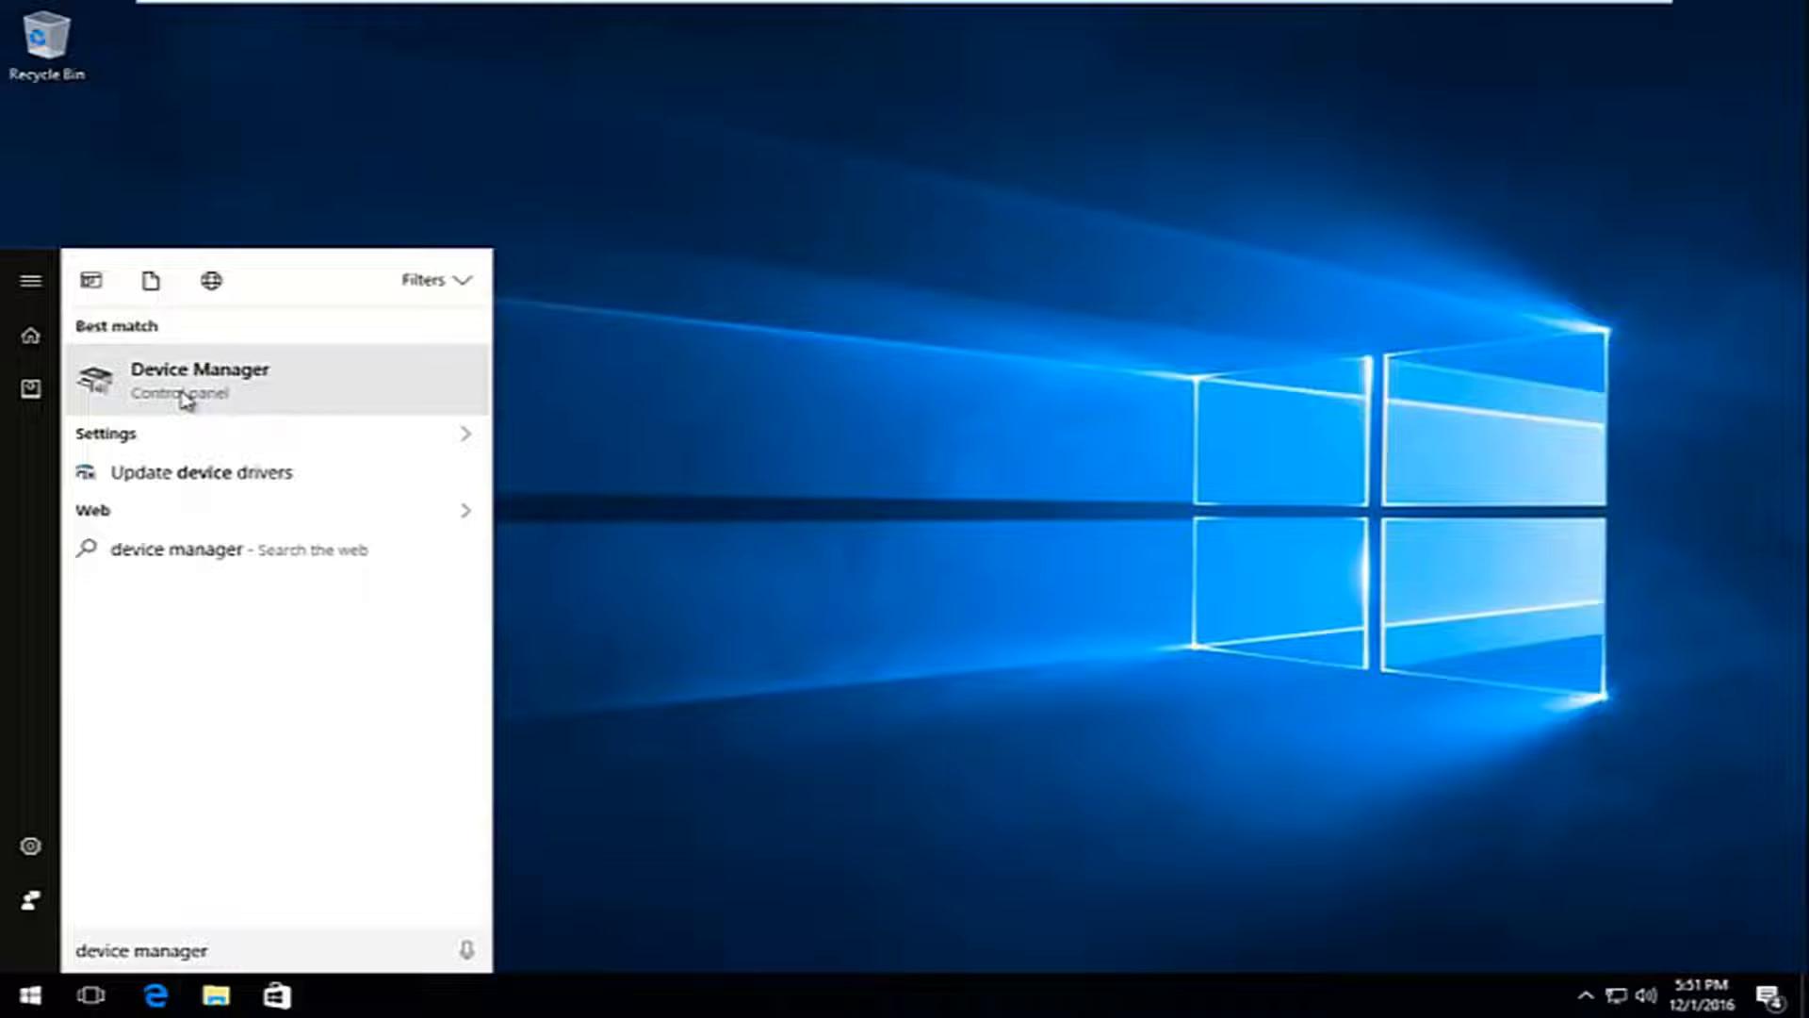
Launch Device Manager and bring up the VMware SVGA 3D adapter's actions under Display adapters.
click(198, 380)
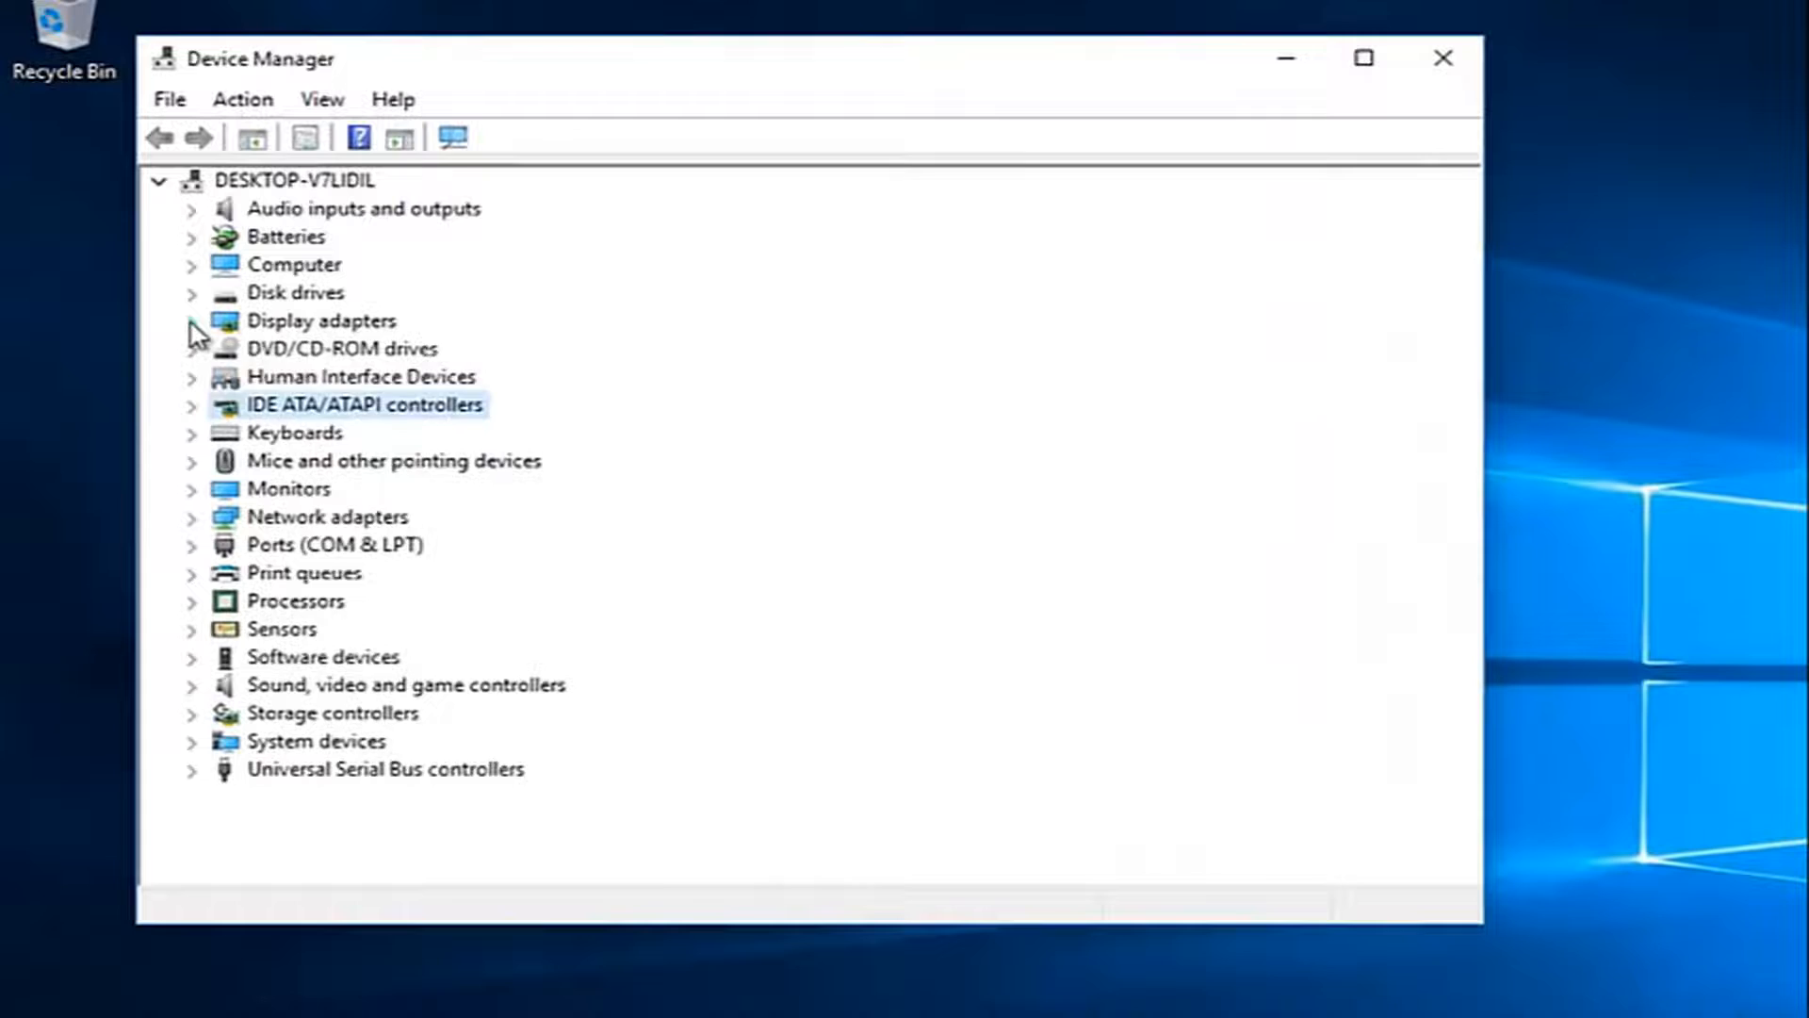
click(192, 320)
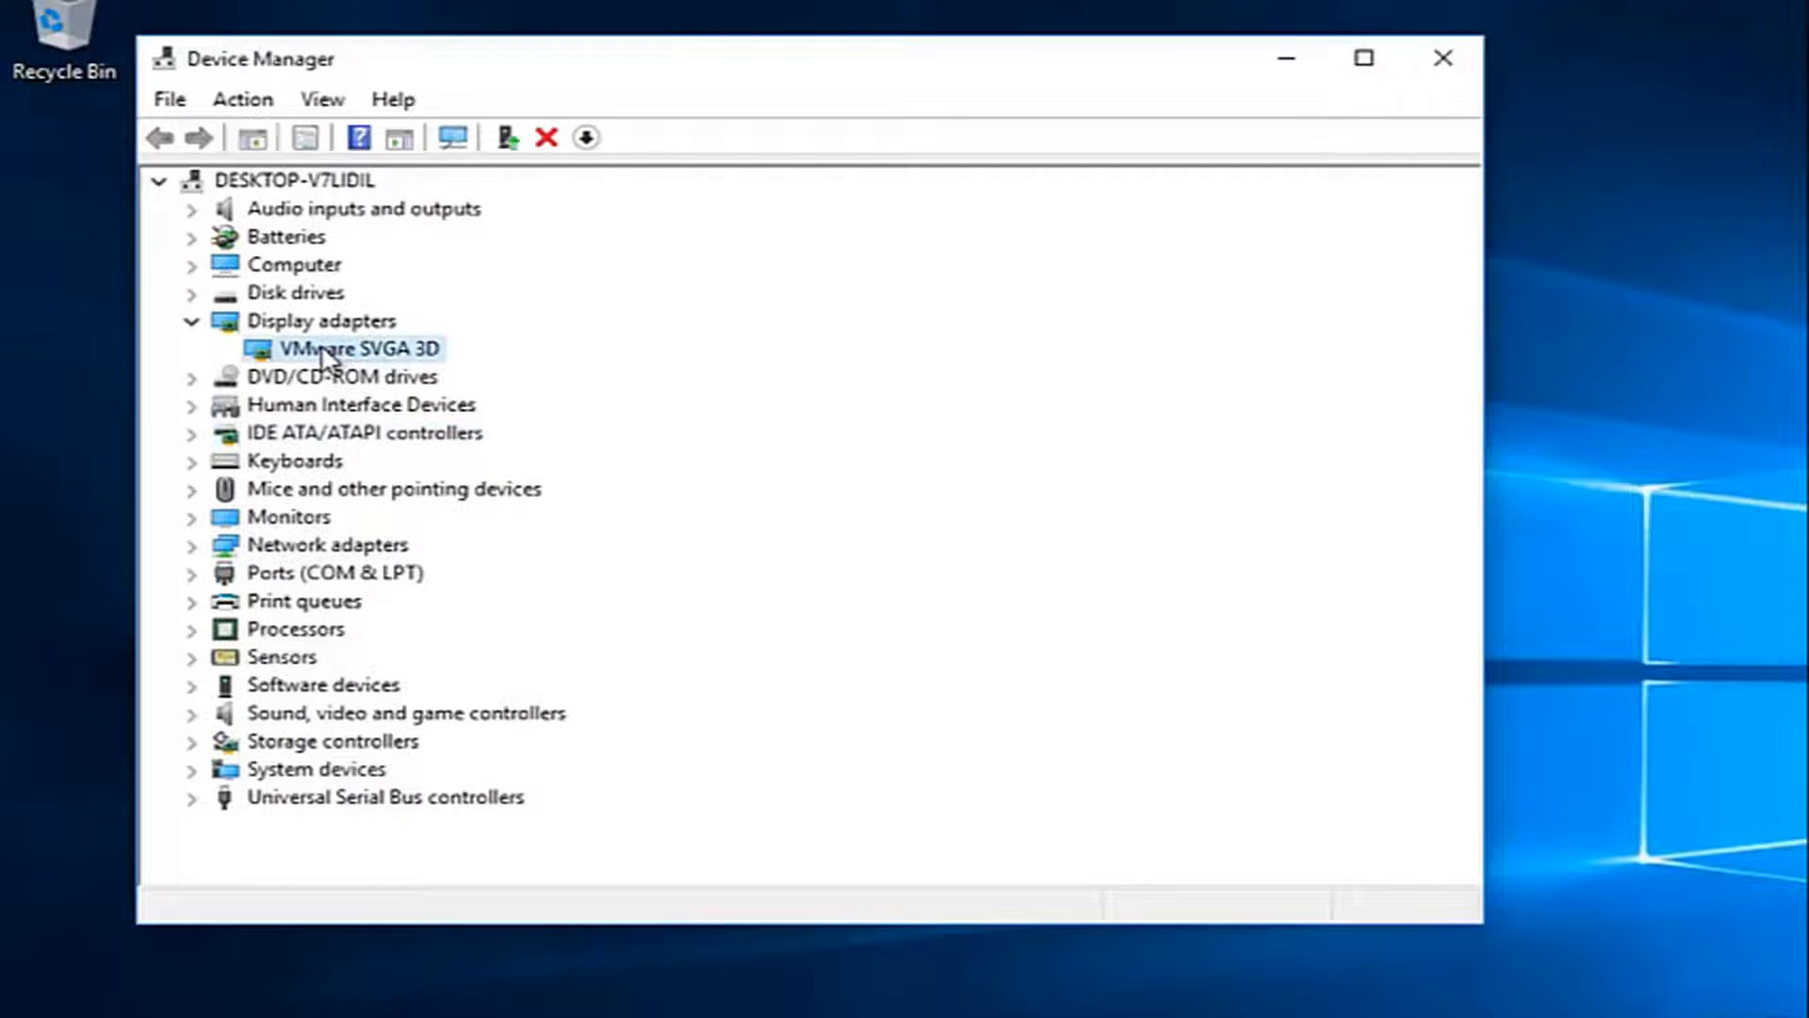
right_click(358, 349)
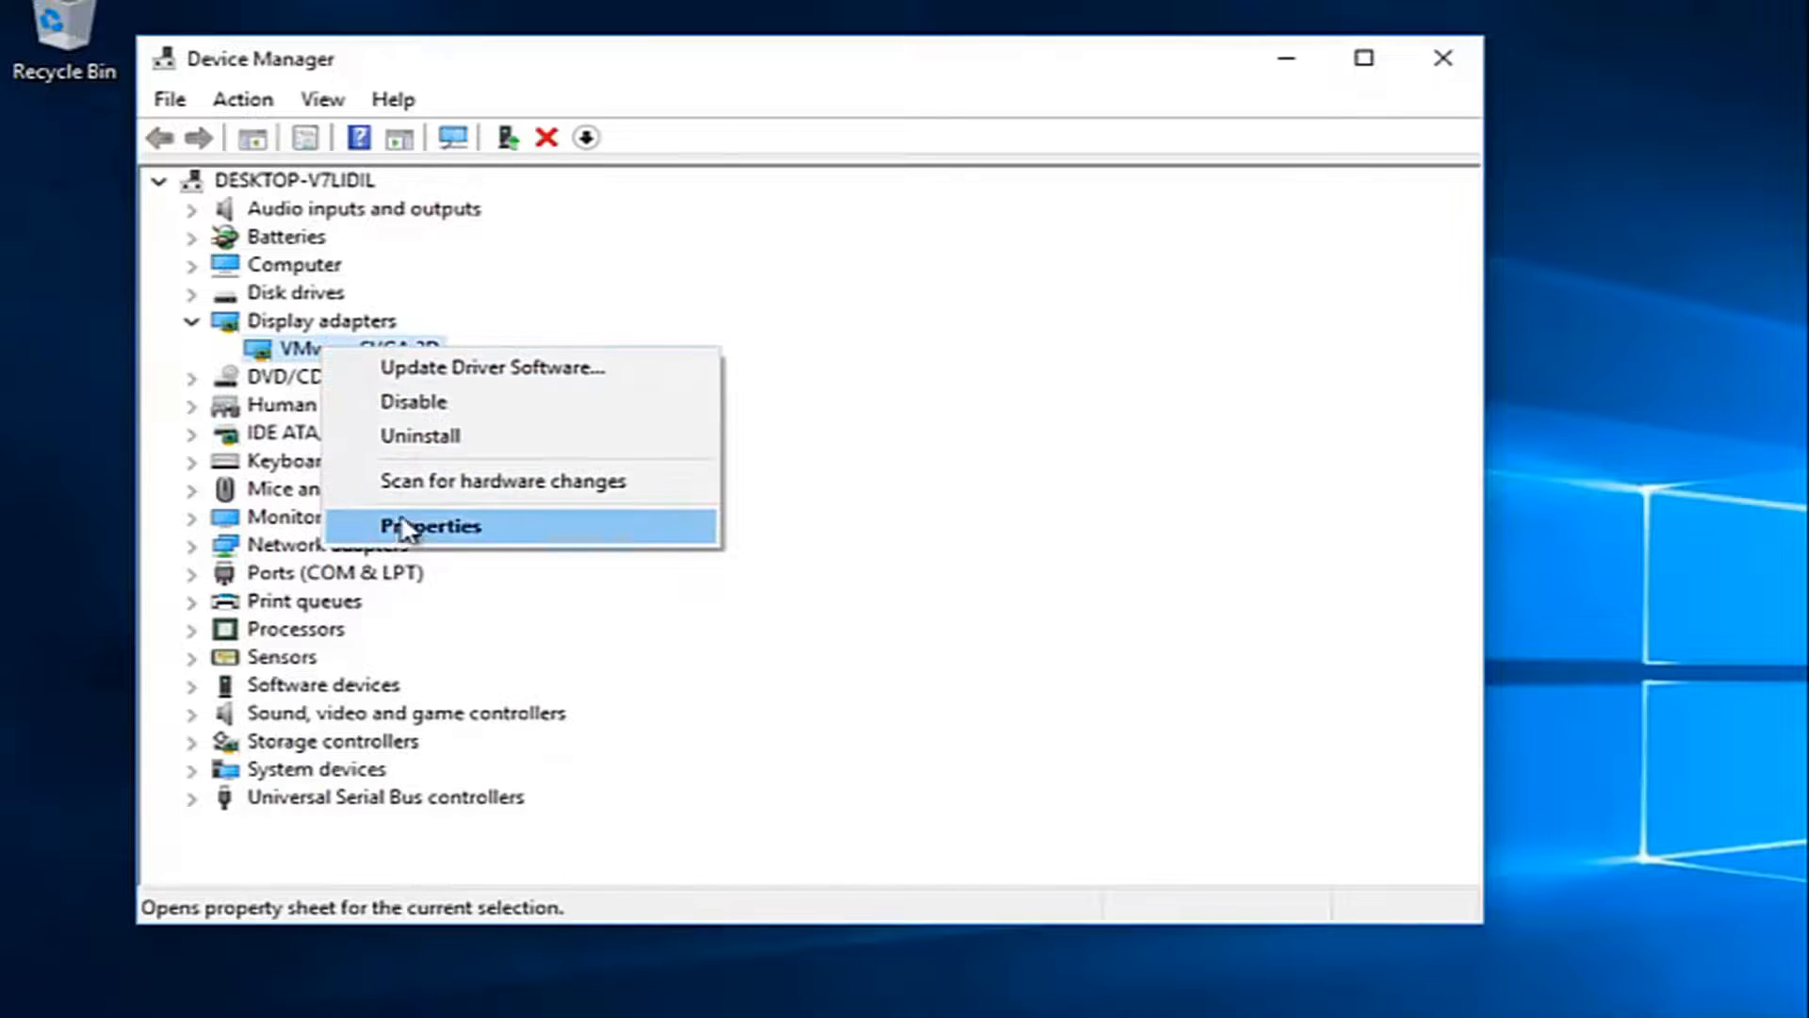
Show the VMware SVGA 3D driver details (VMware, Inc., version 8.15.1.48, 7/12/2016).
click(432, 526)
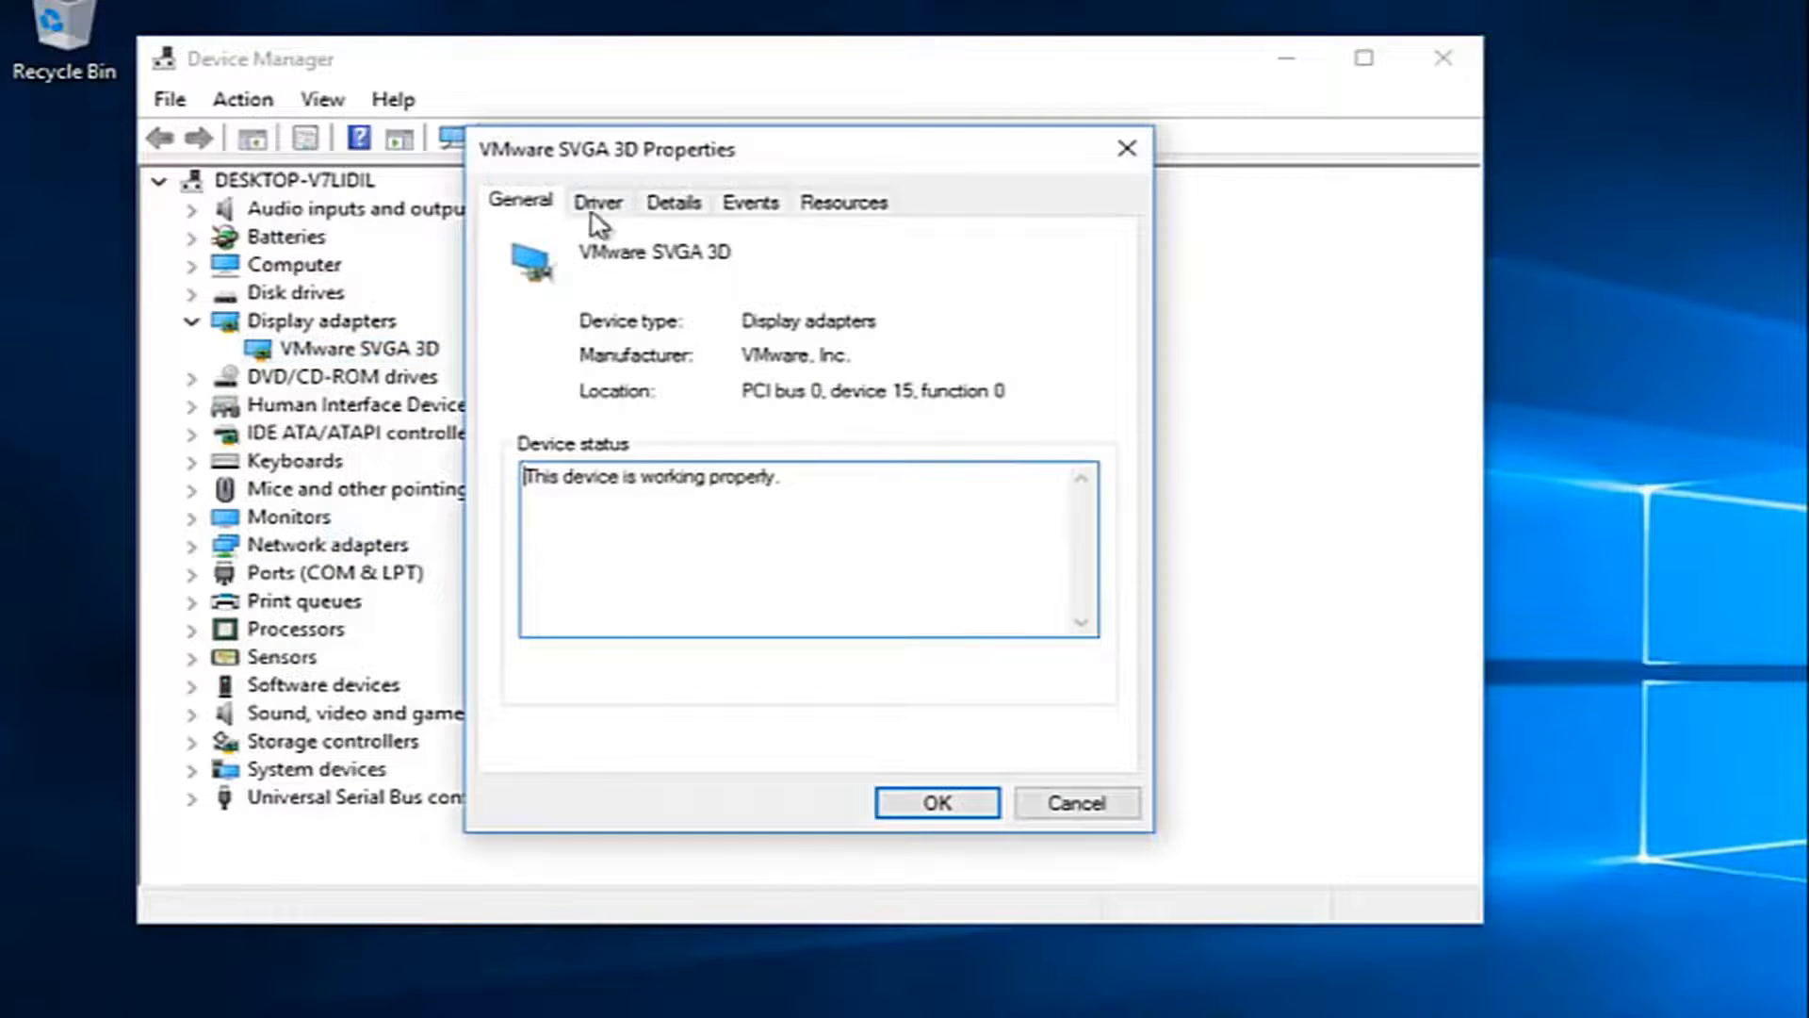
click(597, 202)
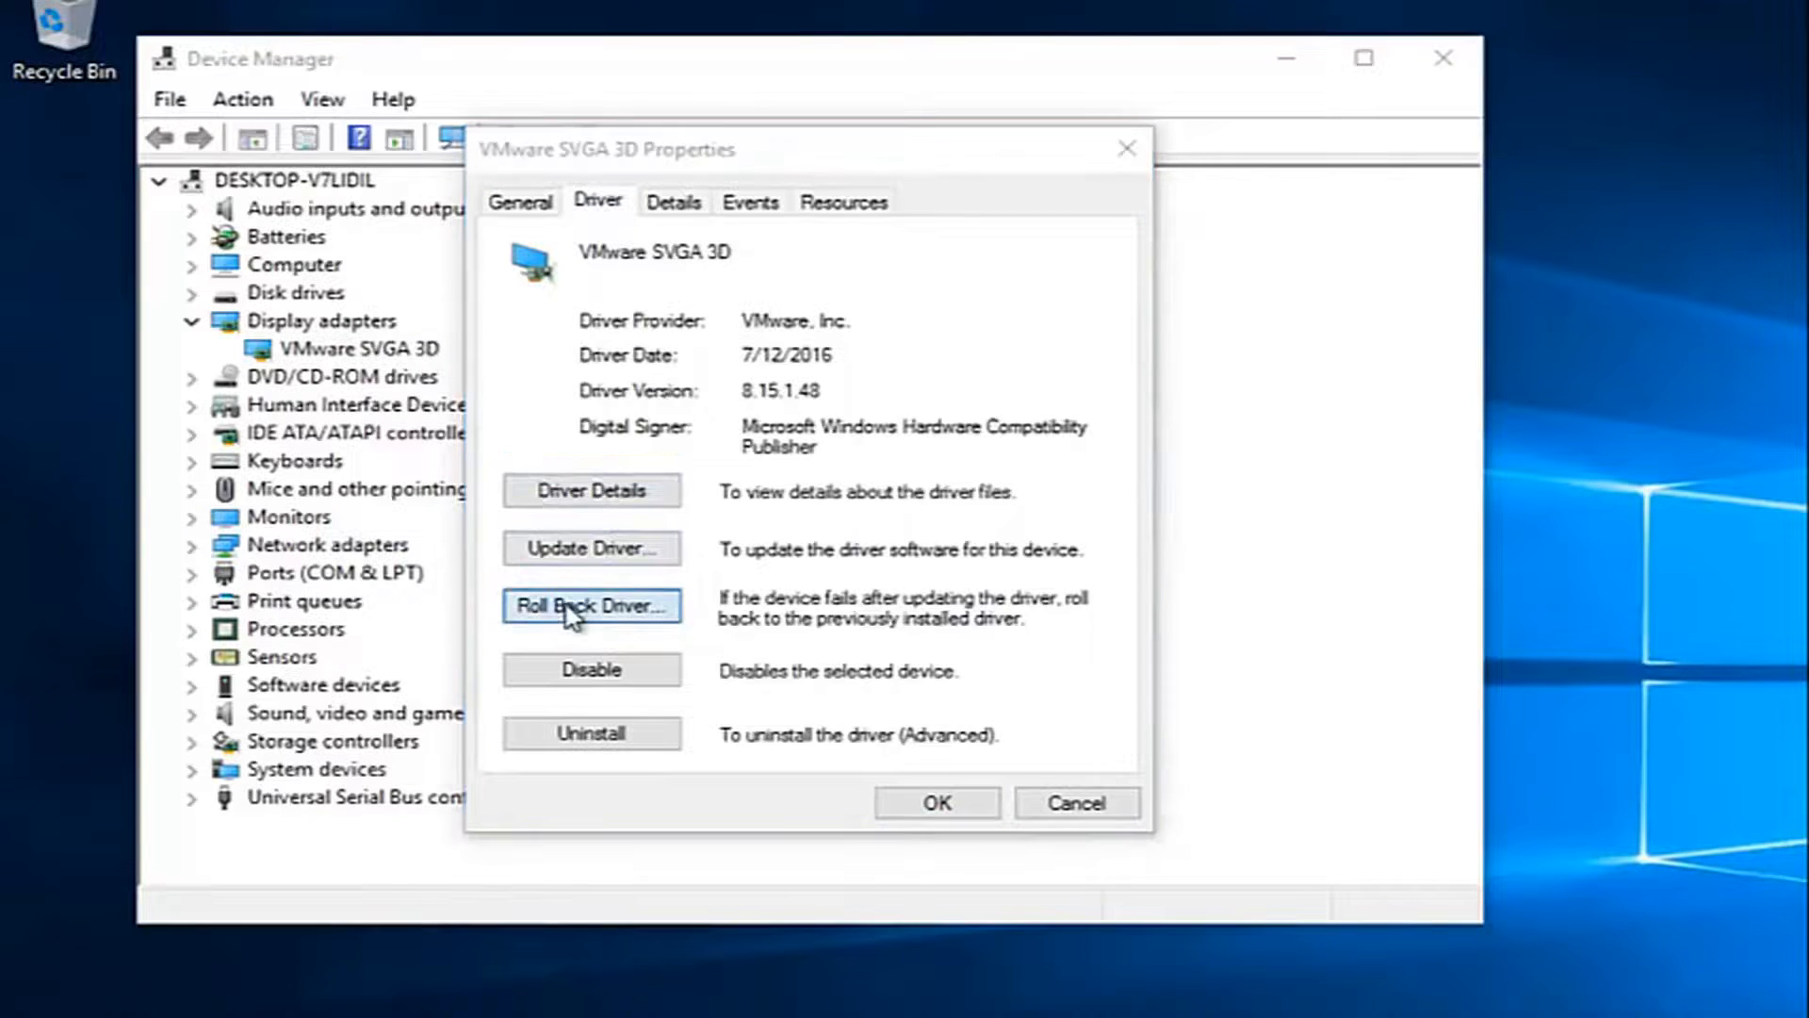
Roll back the driver, citing 'Previous version of the driver seemed more reliable', and confirm.
click(590, 605)
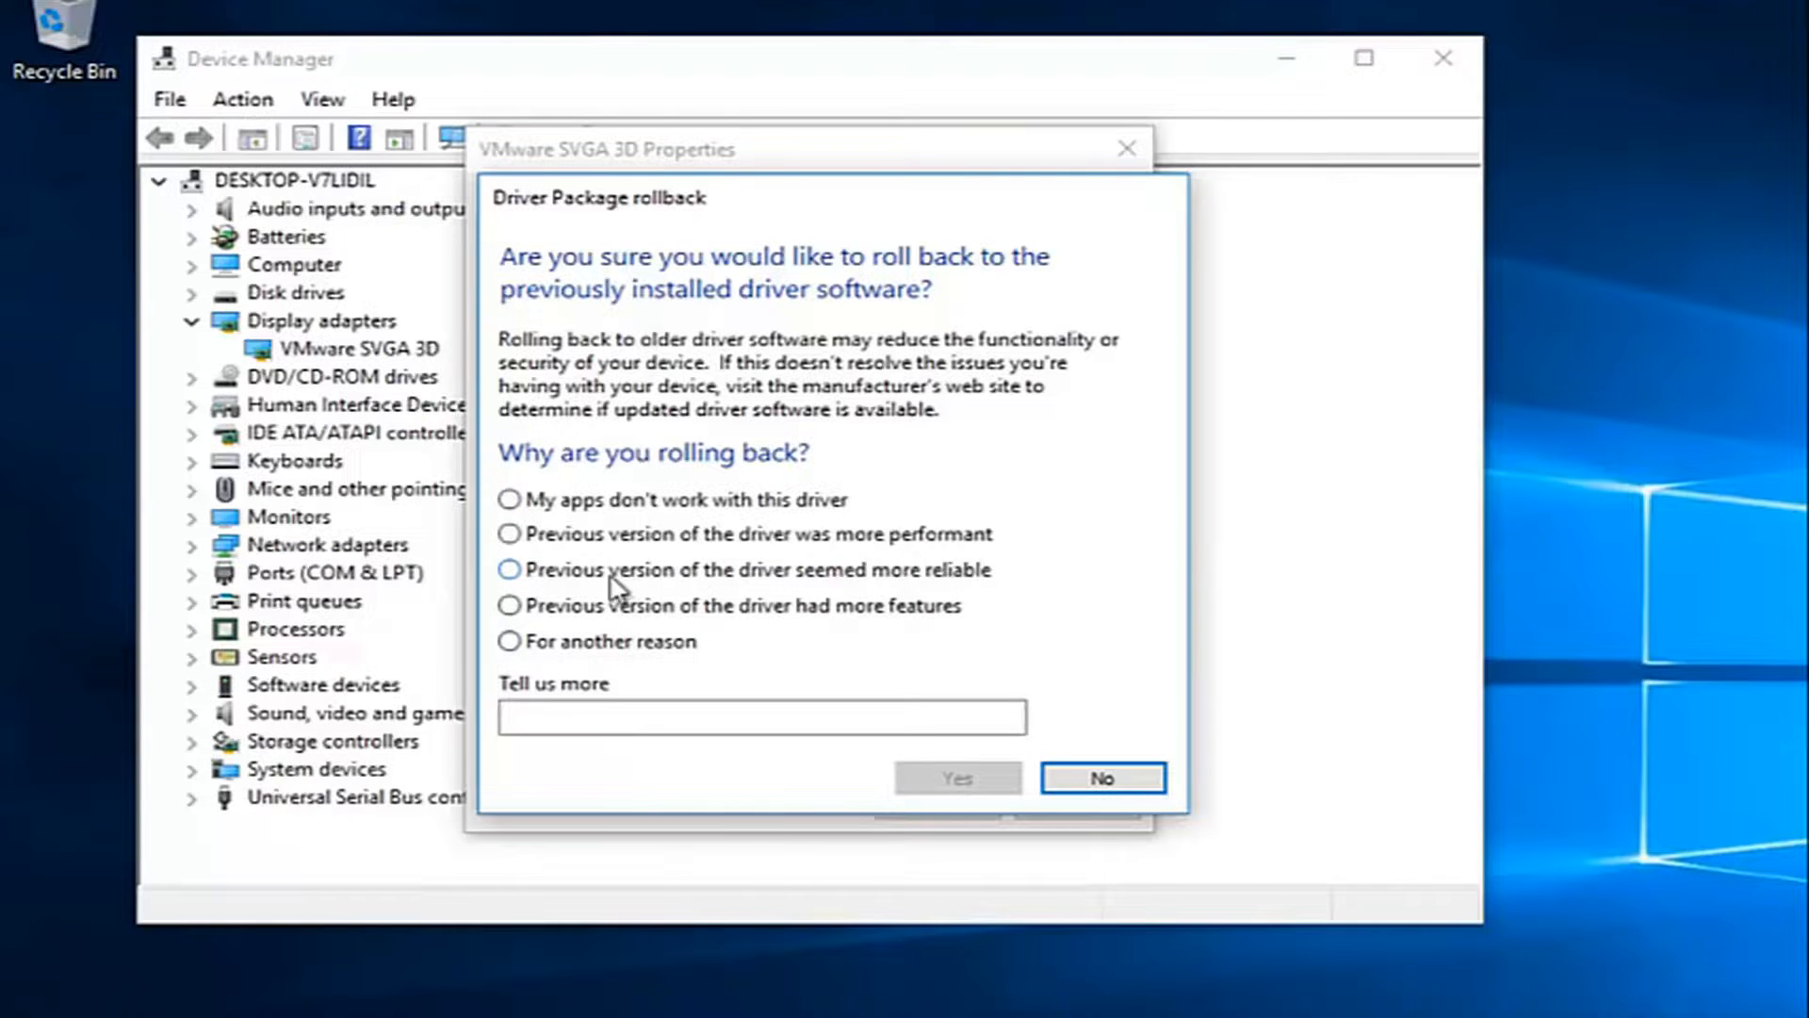
click(509, 569)
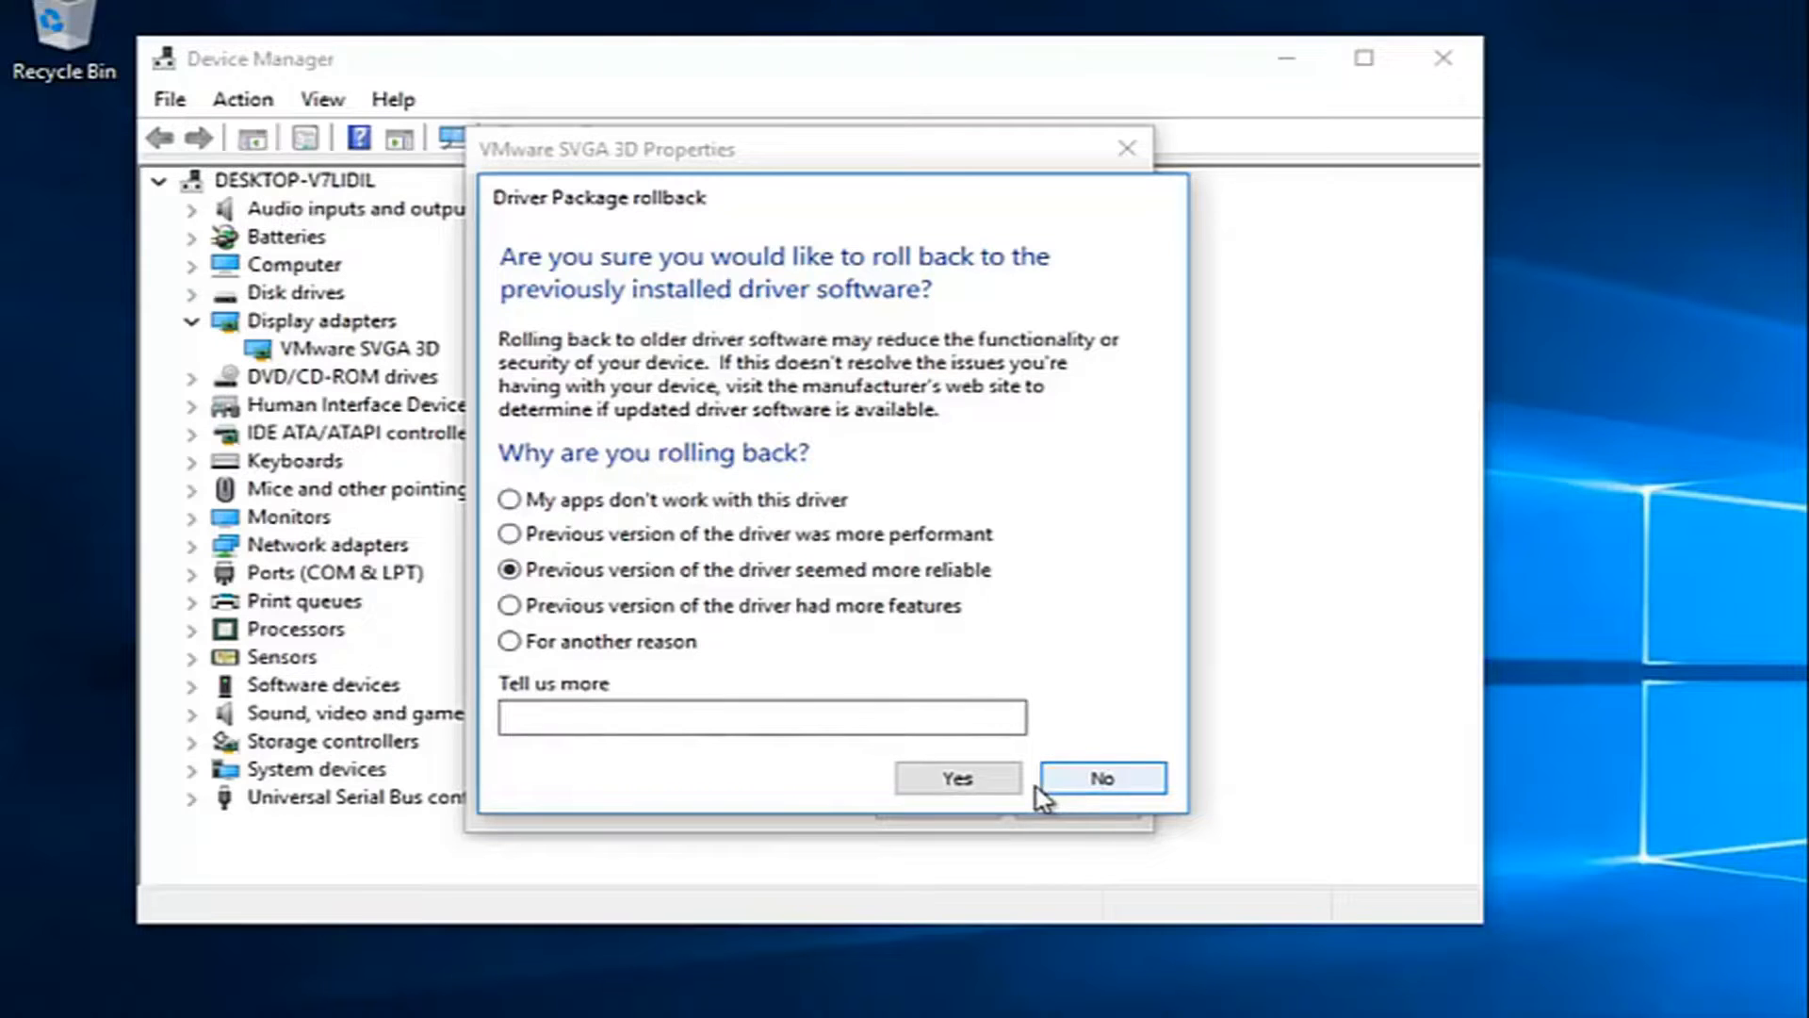
click(1098, 776)
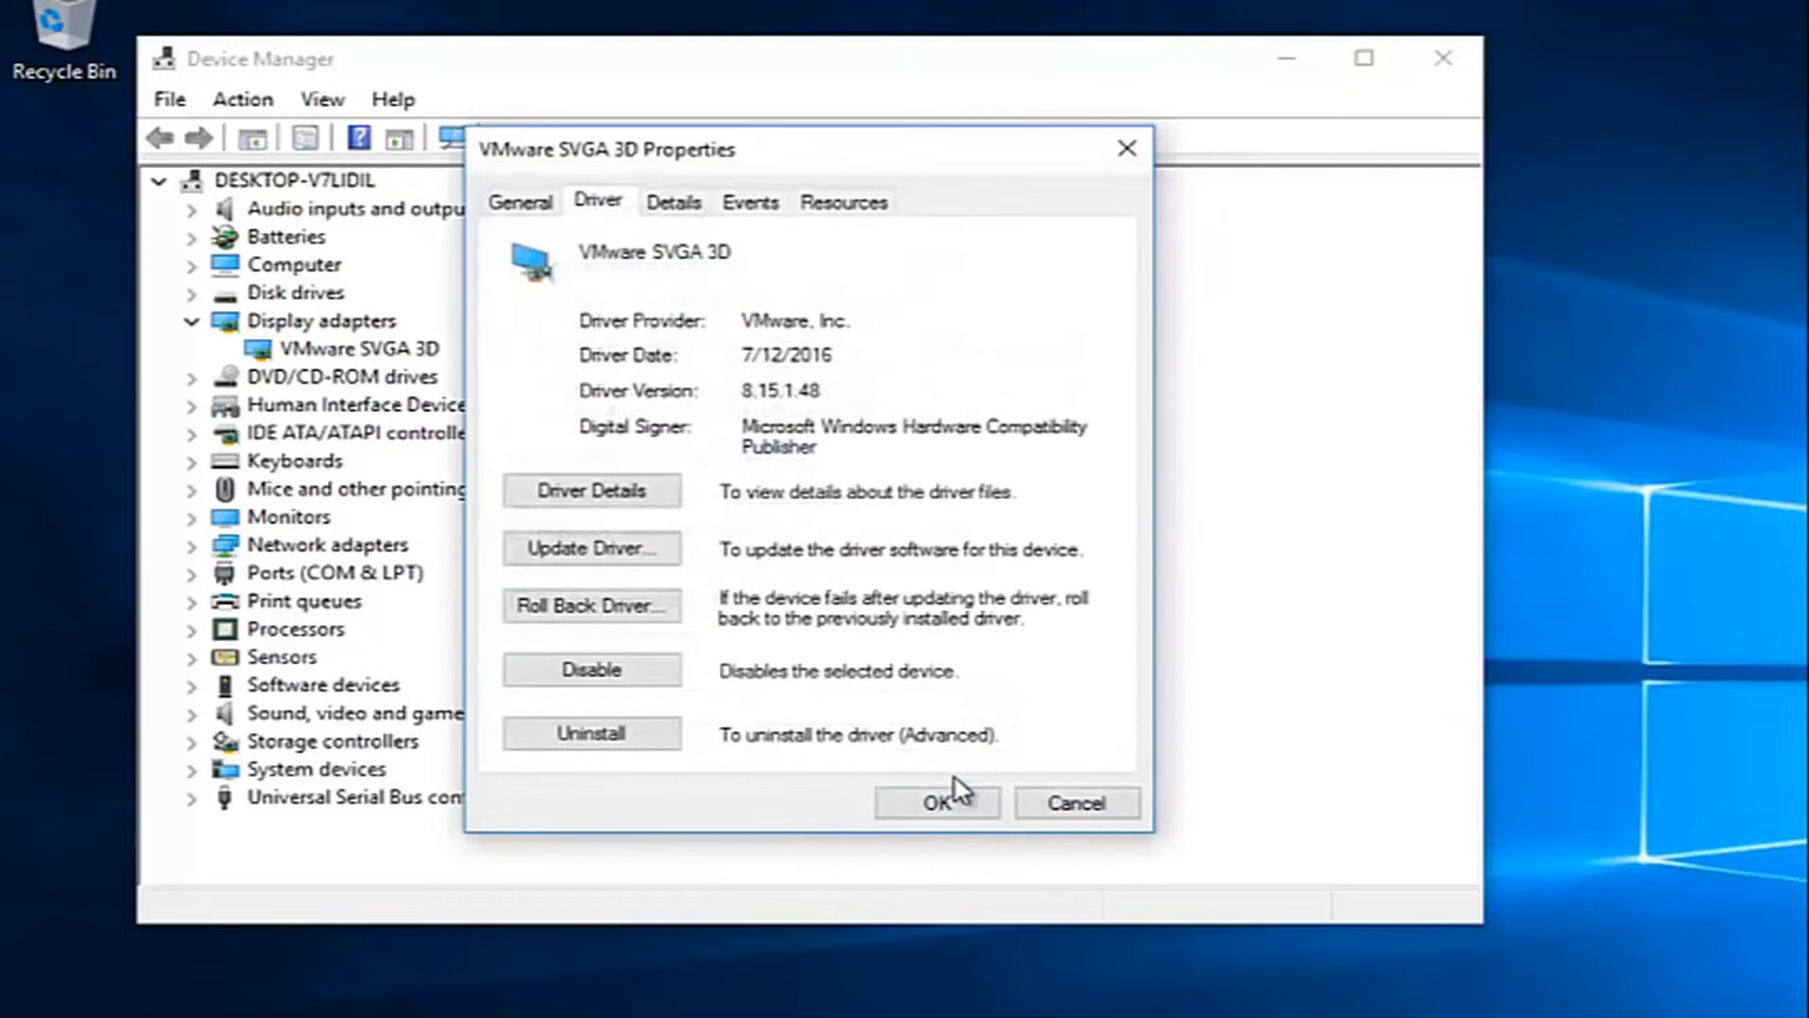